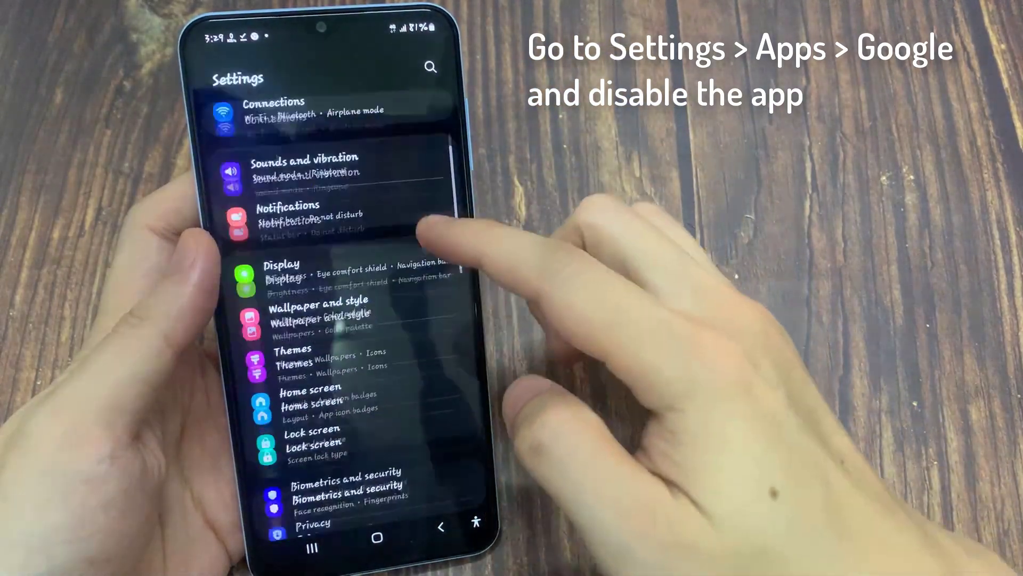
- Reach the installed apps list in Settings and scroll down to the Google app
scroll(down, 3)
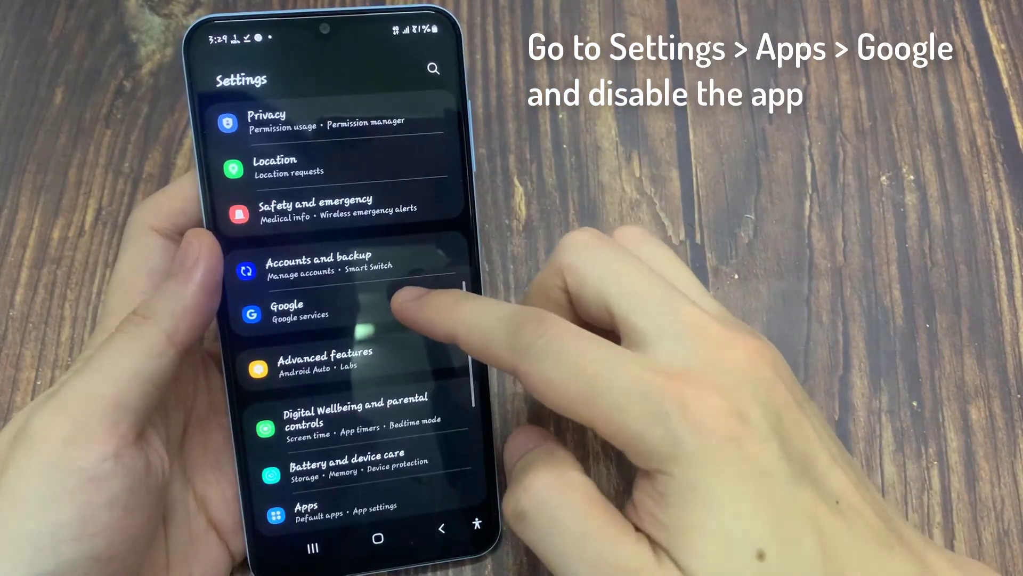
scroll(down, 3)
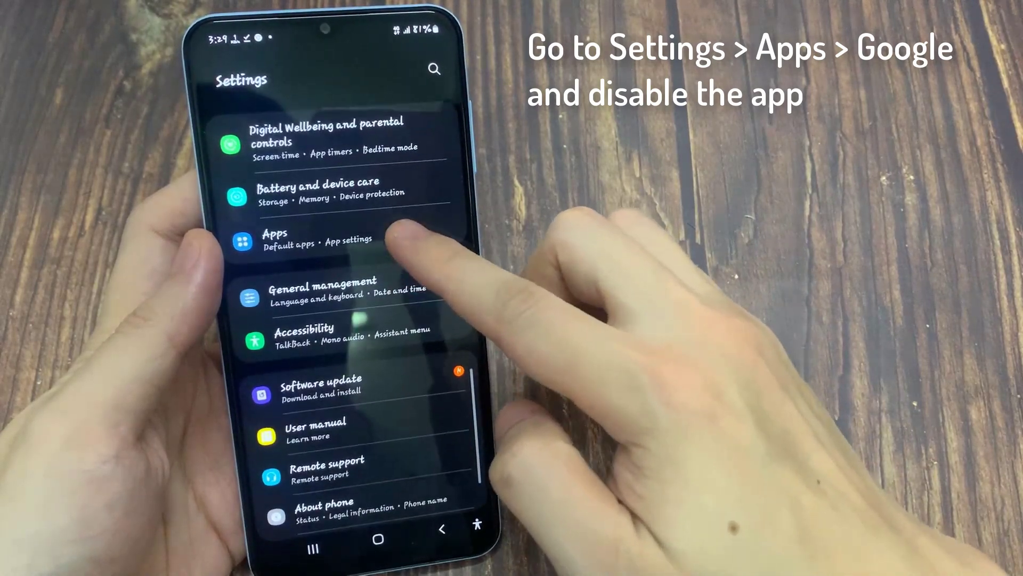
click(279, 235)
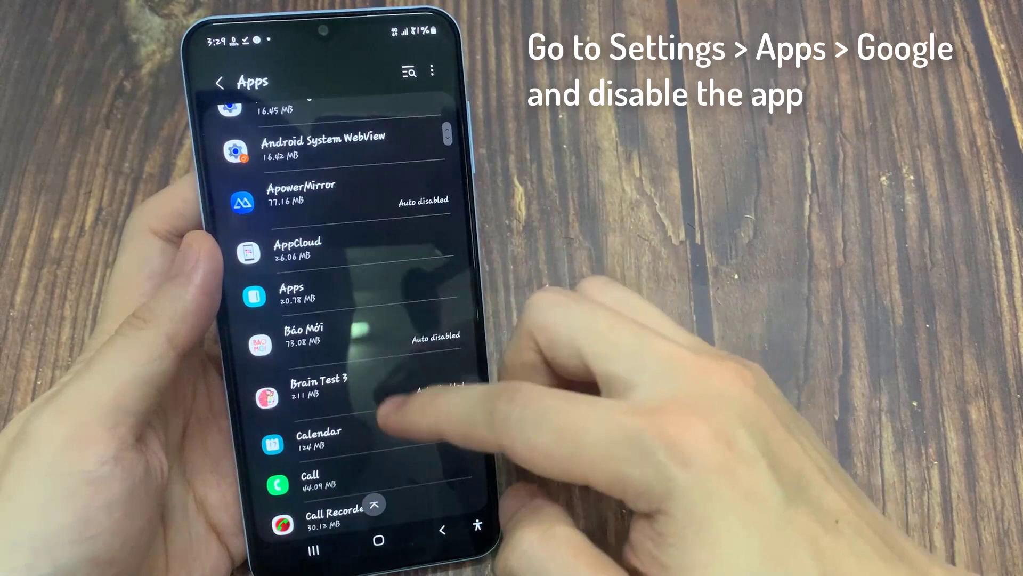
scroll(down, 3)
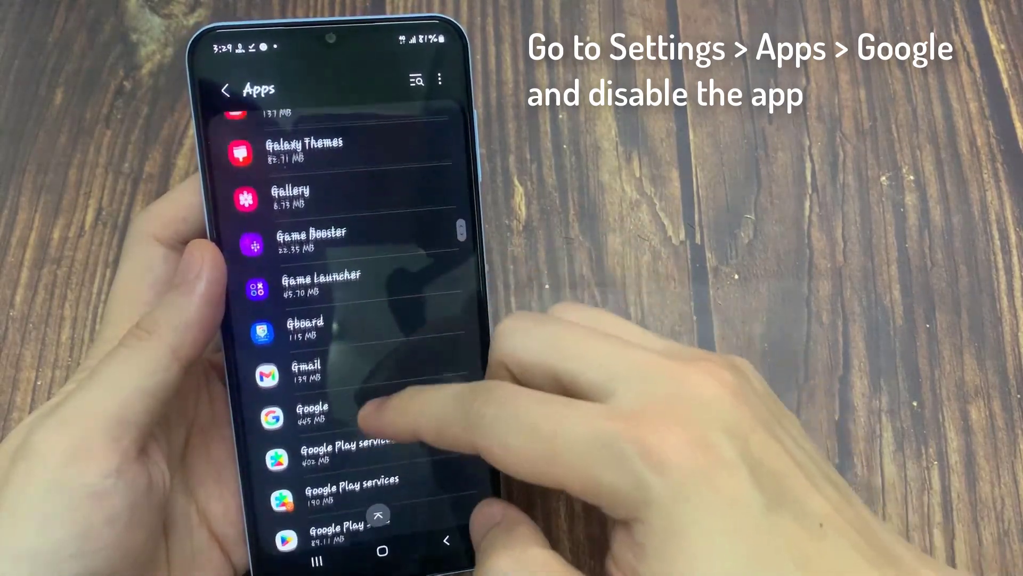
scroll(down, 3)
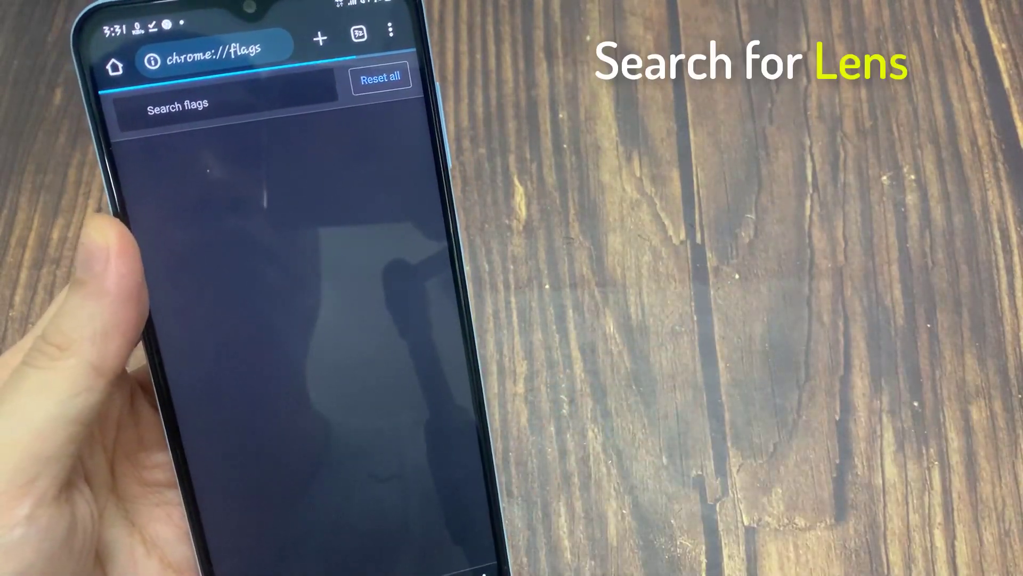
- Focus the Search flags box on Chrome's chrome://flags page to look up Lens
click(192, 102)
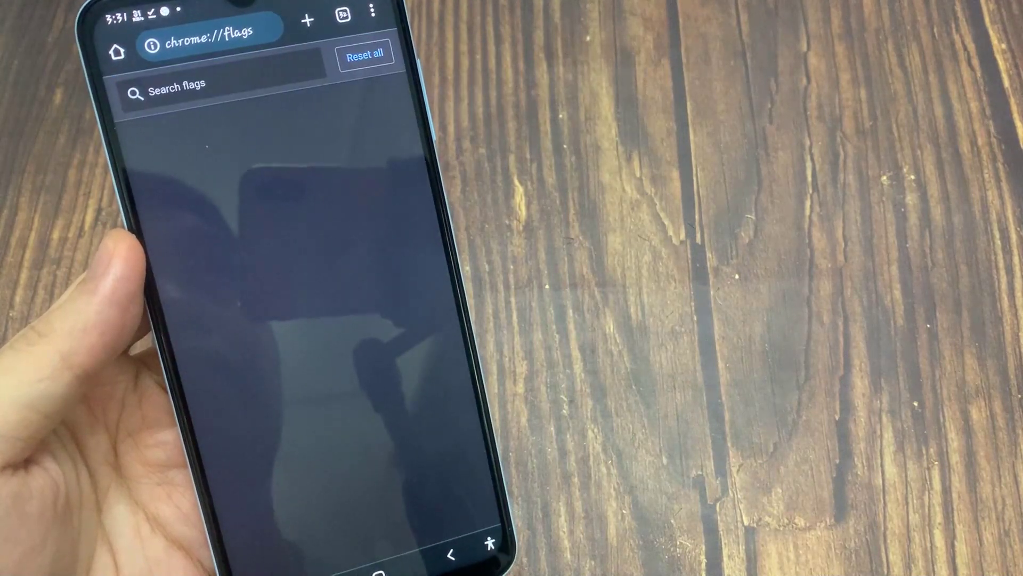
- Leave the flags search and reach the home screen's Google folder with Chrome and Gmail
click(200, 85)
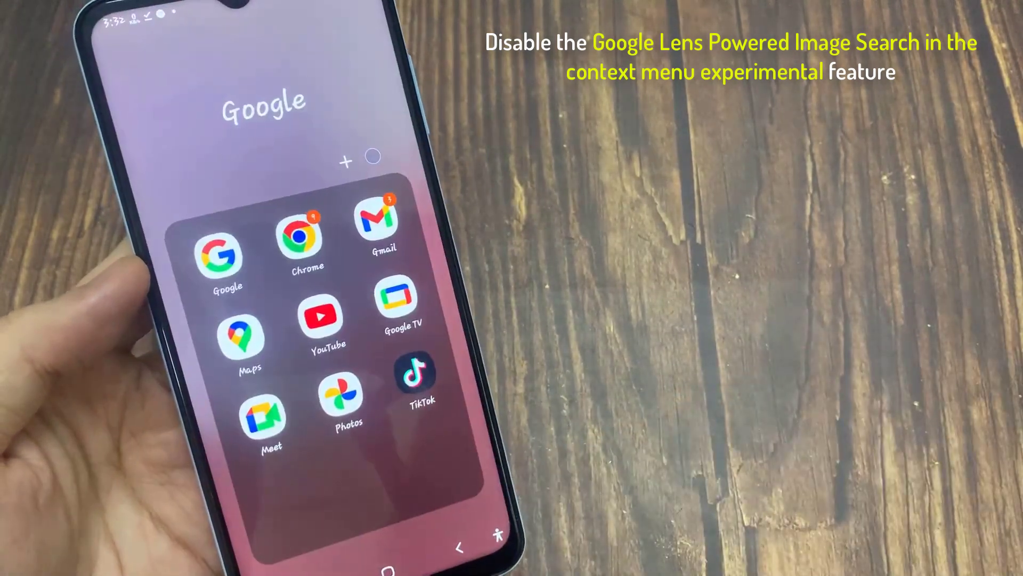
click(304, 242)
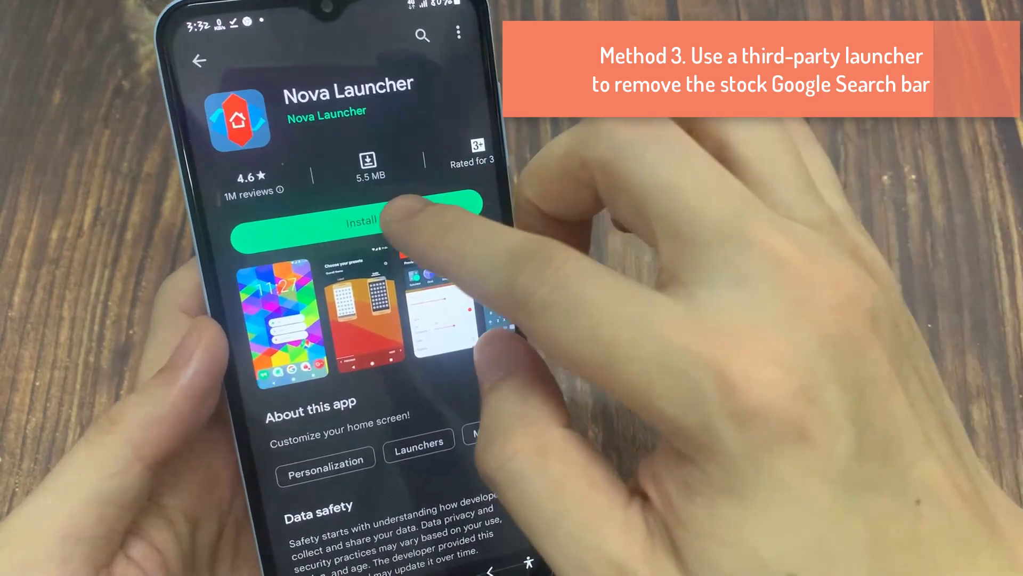
- Start installing Nova Launcher from its Play Store page so the download is pending
click(360, 222)
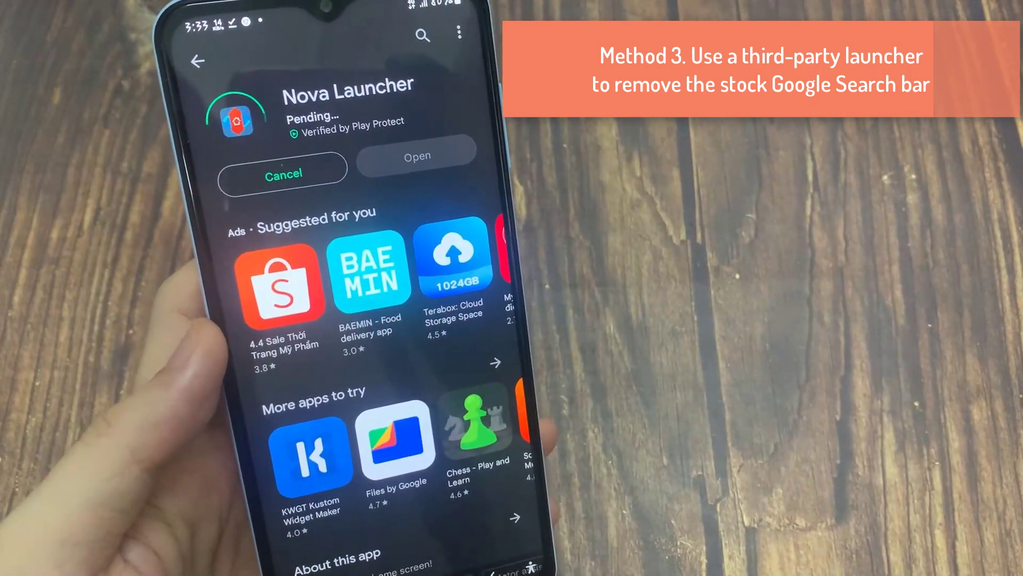